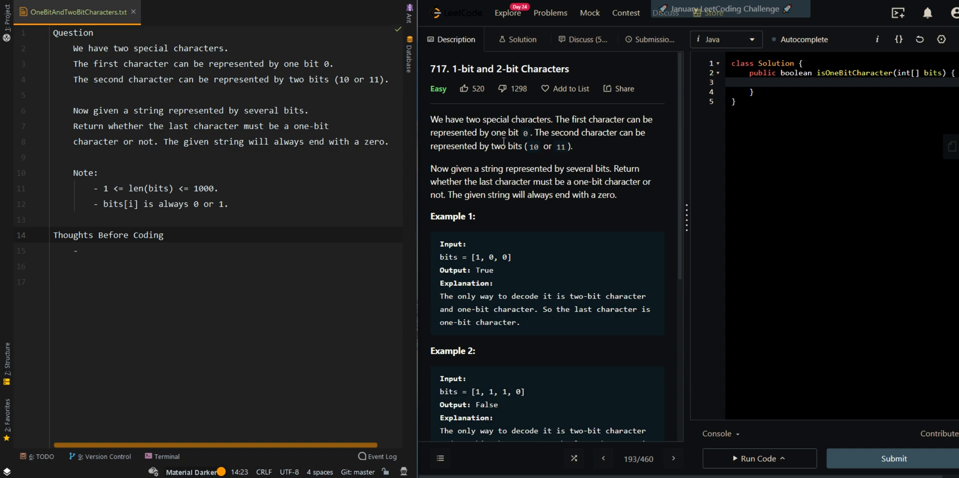
{"action": "mouse_move", "coordinate": [520, 122]}
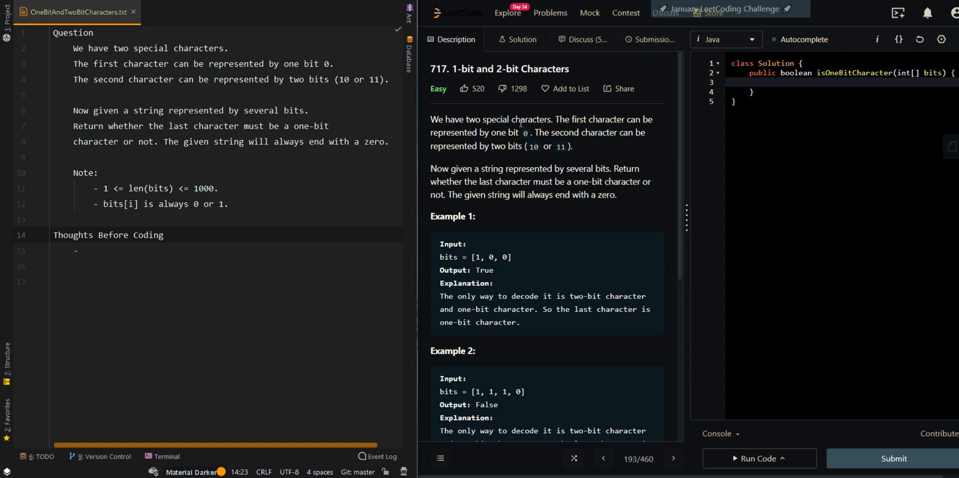
{"action": "mouse_move", "coordinate": [451, 171]}
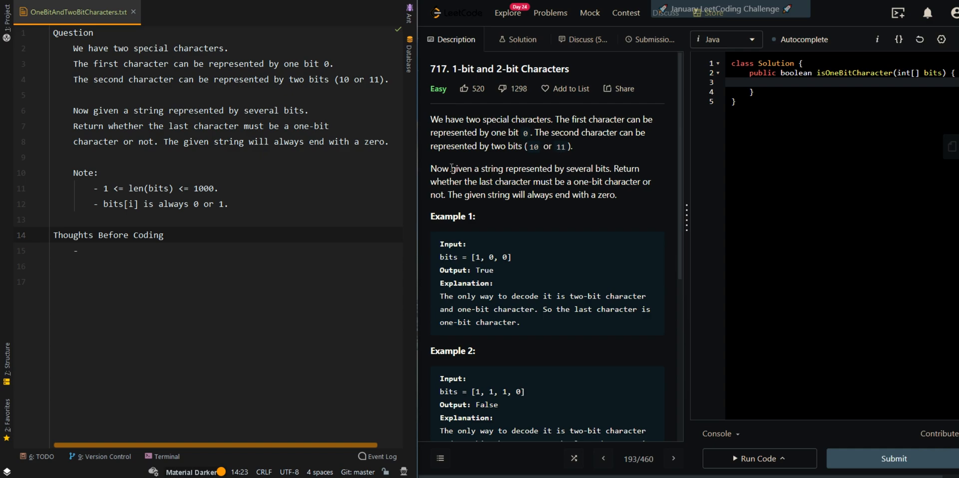
{"action": "mouse_move", "coordinate": [529, 194]}
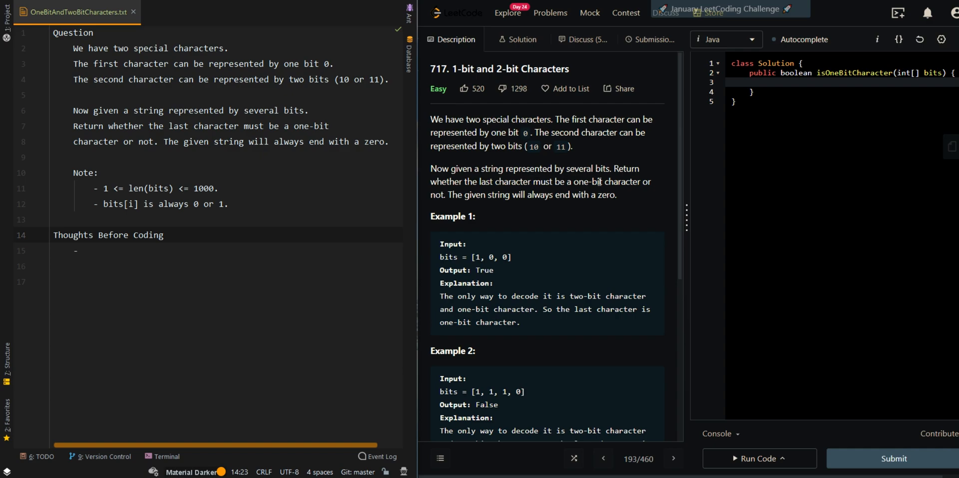
{"action": "mouse_move", "coordinate": [539, 198]}
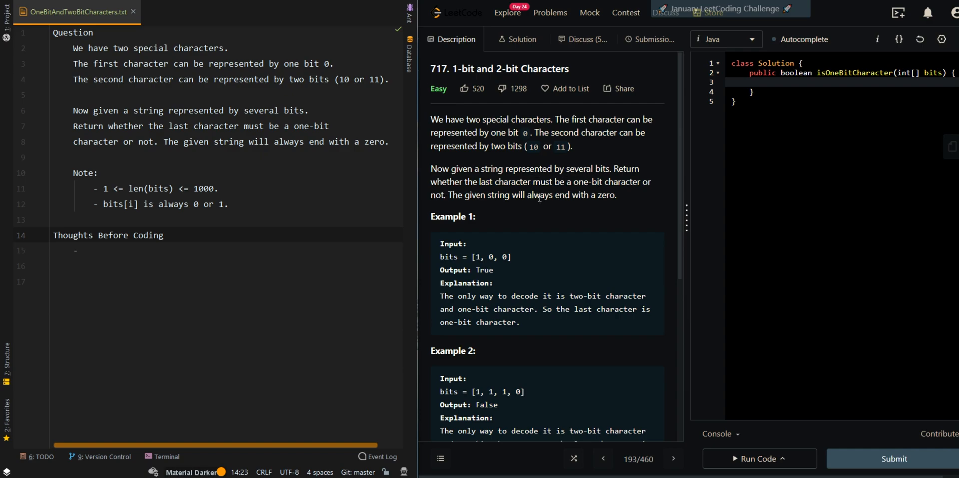
Step: Note iterating left to right over bit 'b' at index 'i': if 'b' is 1 it must be a 2-bit character, skip to 'i + 2'
{"action": "scroll", "scroll_direction": "down", "scroll_amount": 3}
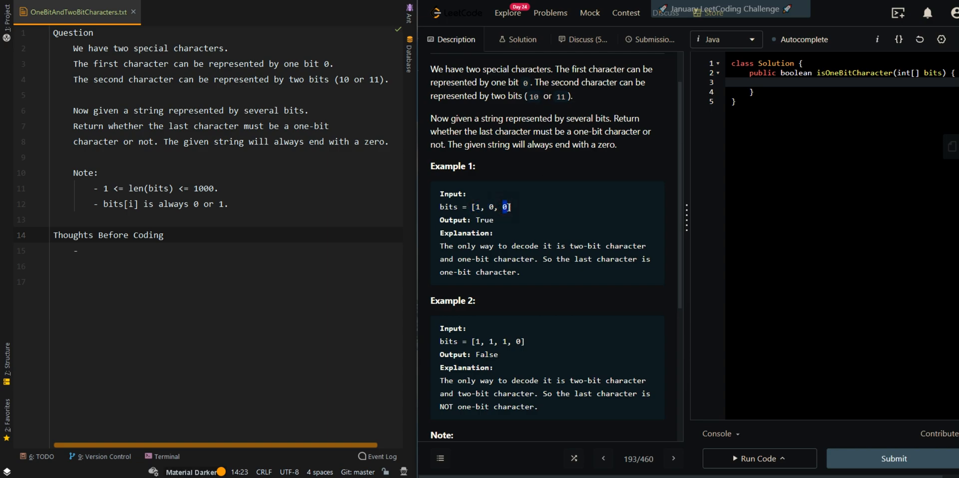
{"action": "double_click", "coordinate": [484, 220]}
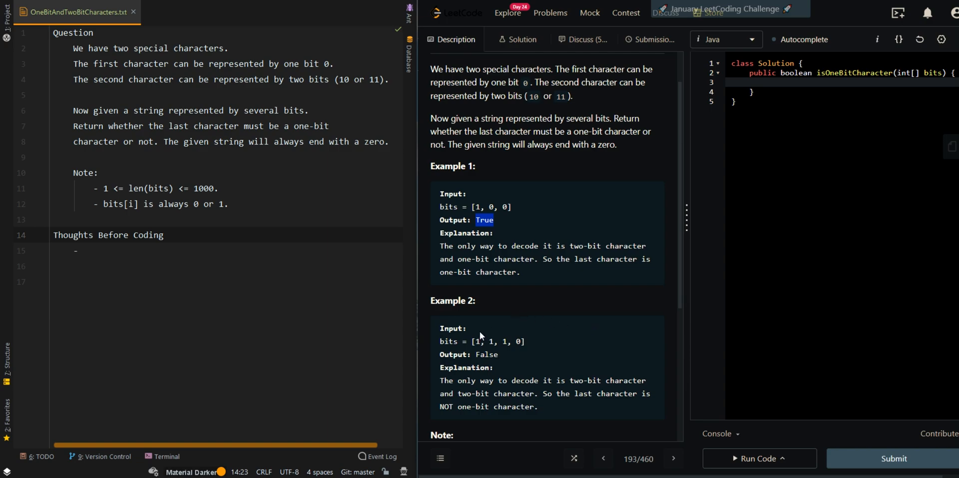
{"action": "mouse_move", "coordinate": [510, 342]}
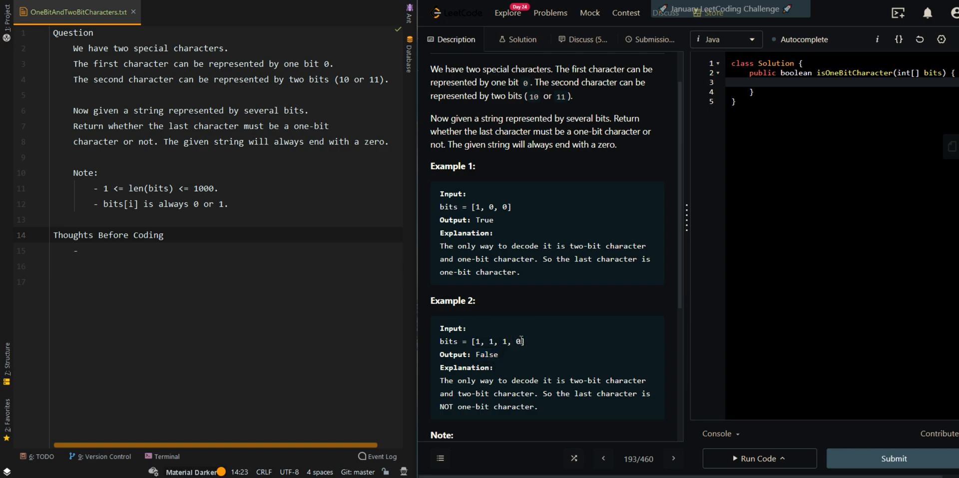
{"action": "double_click", "coordinate": [519, 342]}
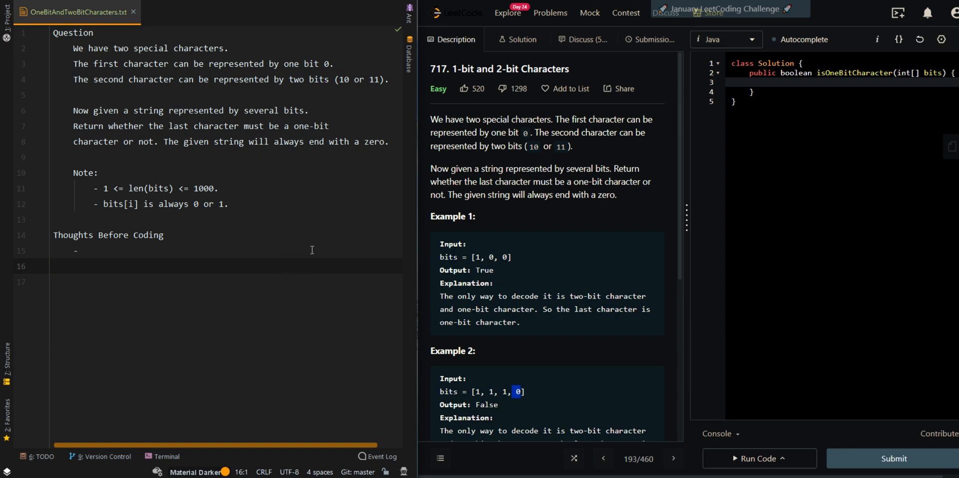
{"action": "type", "text": "If we itrea"}
{"action": "type", "text": "- For each of the c"}
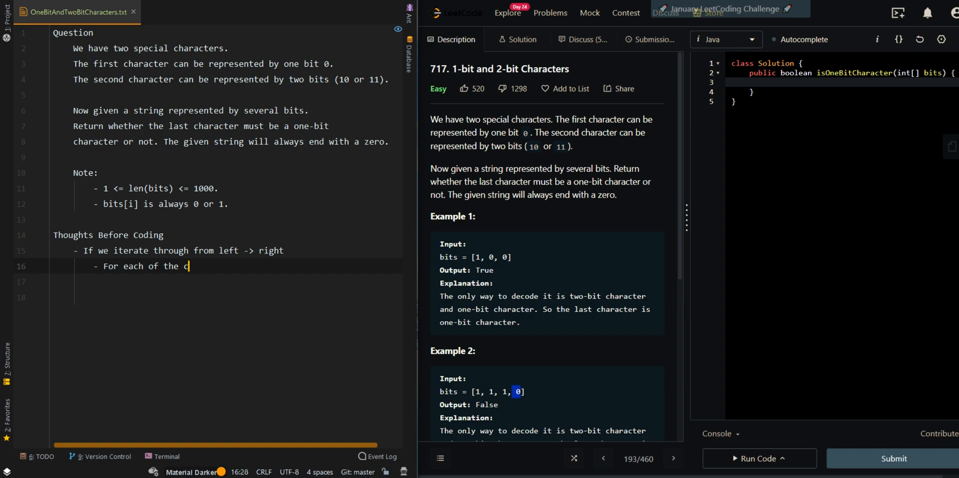
{"action": "type", "text": "bit 'b' at"}
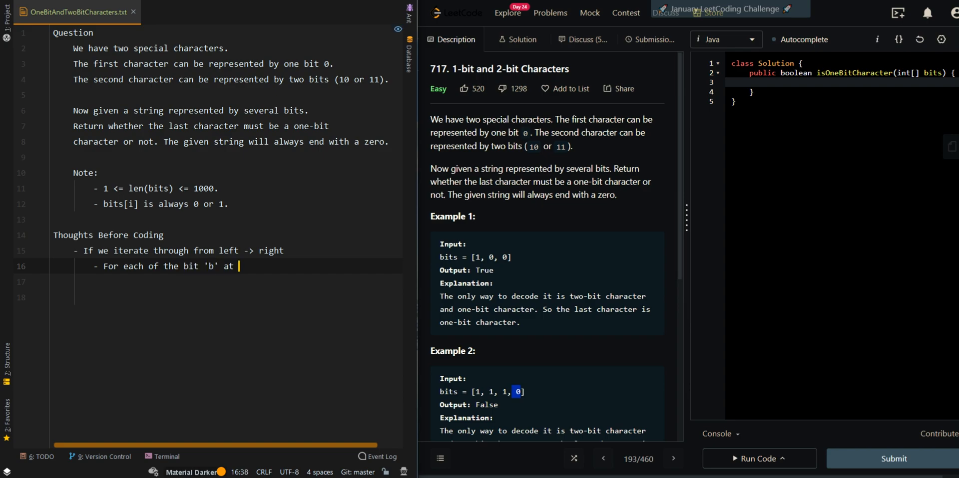
{"action": "type", "text": "index 'i'"}
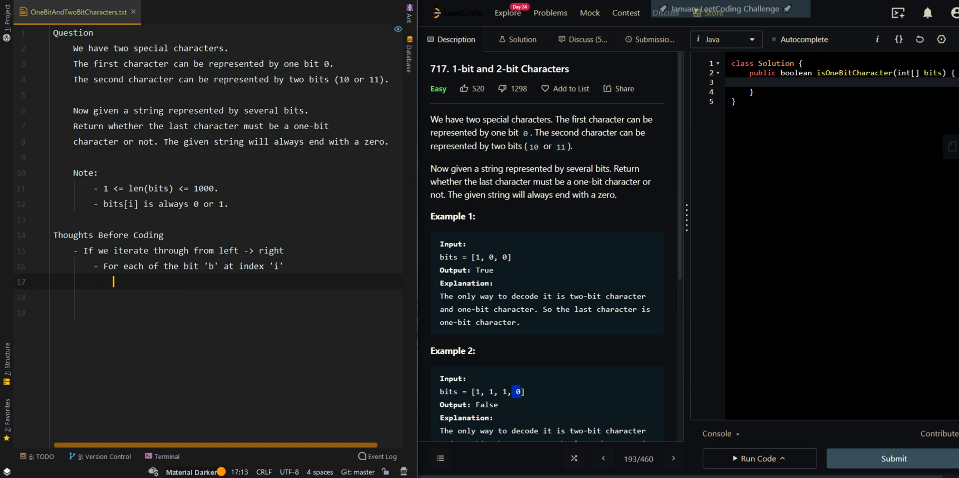
{"action": "type", "text": "- If 'b' is equal to 1"}
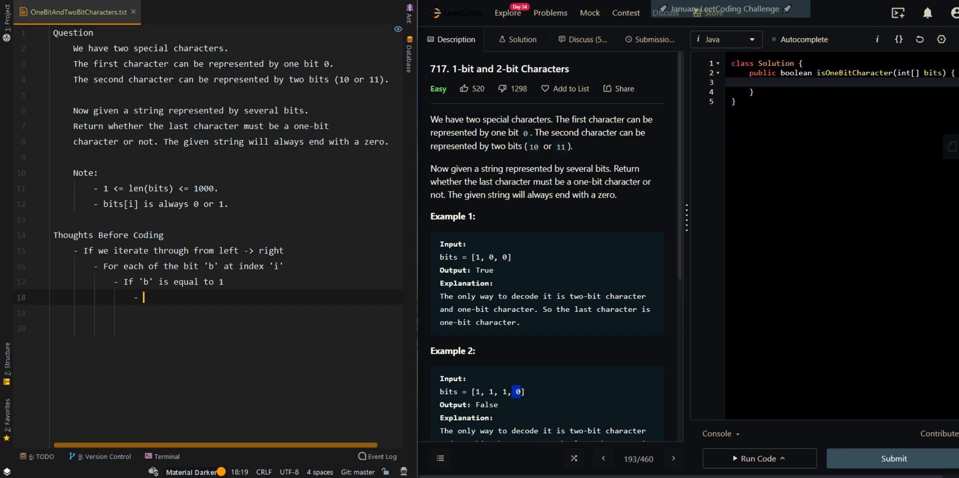
{"action": "type", "text": "It must be 2 b"}
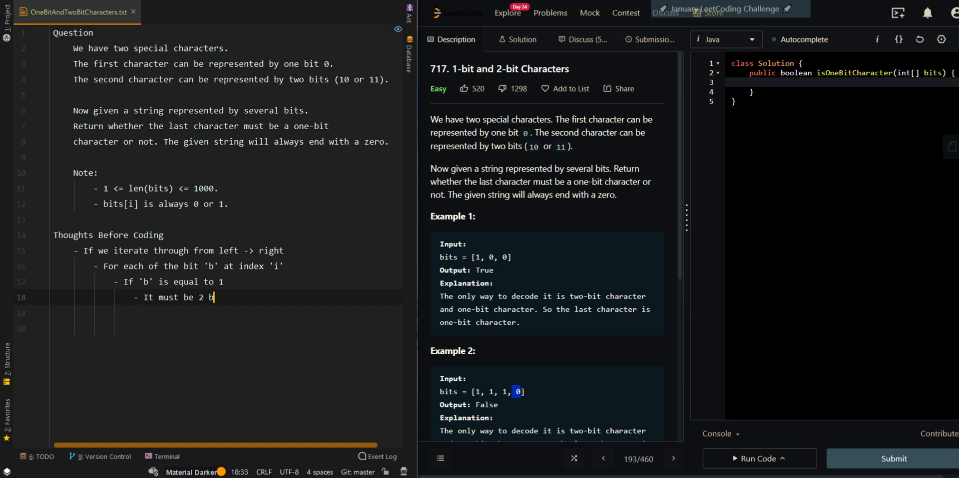
{"action": "type", "text": "its"}
{"action": "type", "text": "- Then we can move to index 'i +"}
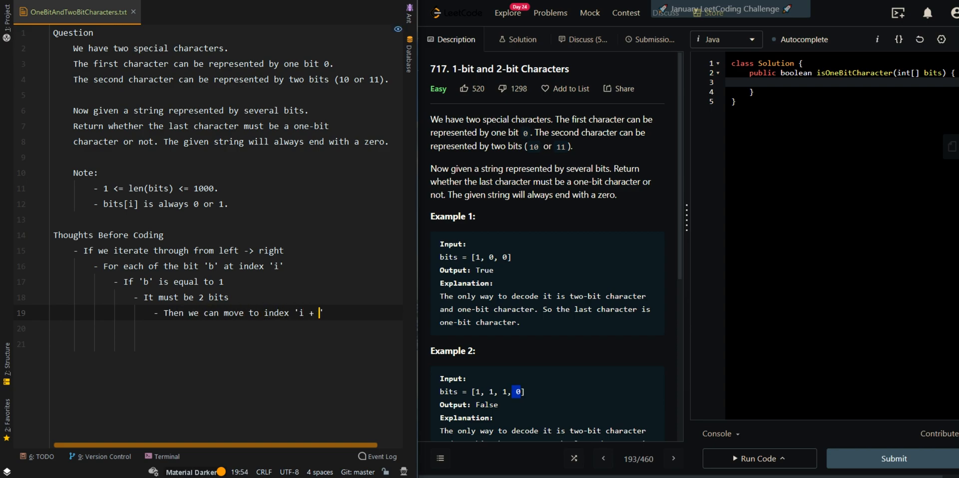
{"action": "type", "text": "2'"}
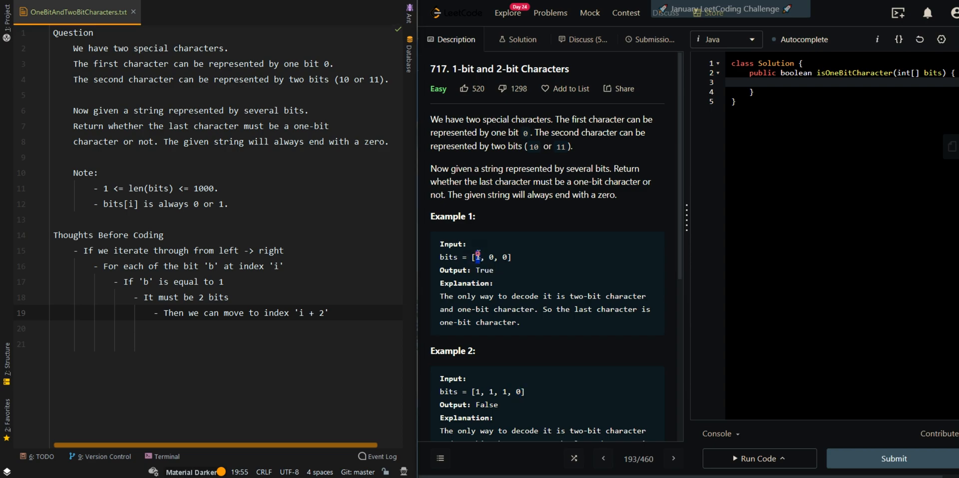
Step: Note the else case ('b' is 0, a 1-bit character) and the final check that the last index reaches the end of the array
{"action": "left_click_drag", "start_coordinate": [478, 257], "coordinate": [496, 257]}
{"action": "type", "text": "-"}
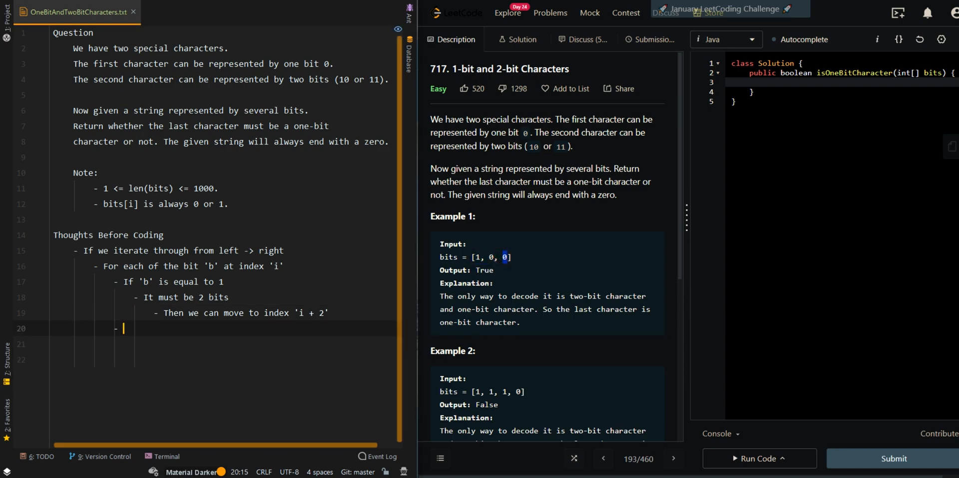
{"action": "type", "text": "Else,"}
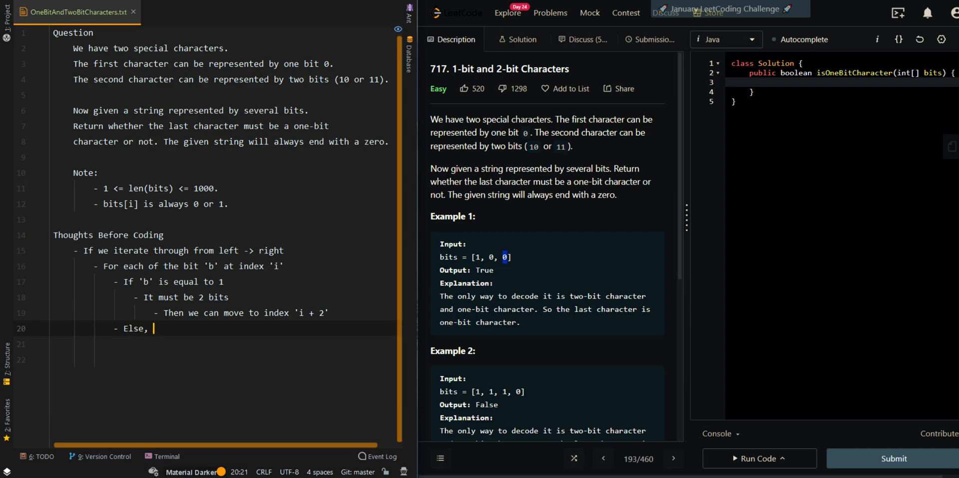
{"action": "type", "text": "'b' is equal to 0"}
{"action": "left_click", "coordinate": [223, 344]}
{"action": "type", "text": "- It must"}
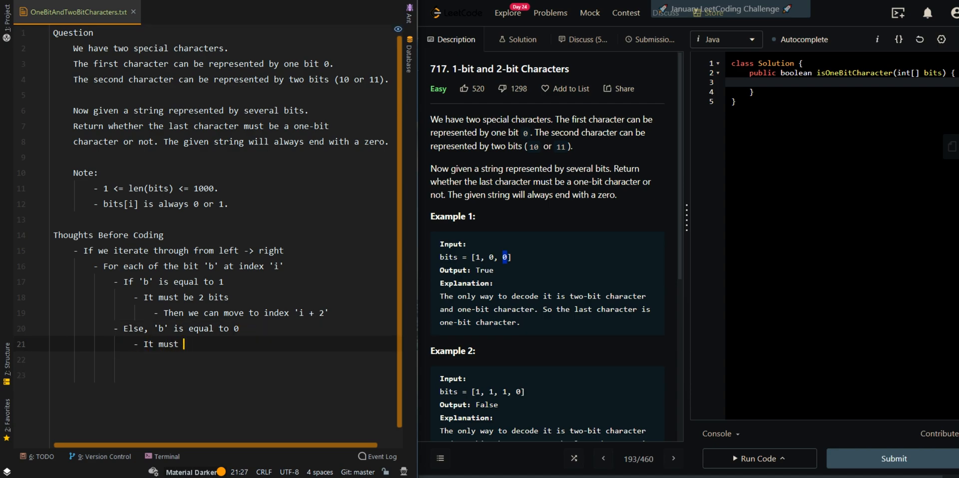
{"action": "type", "text": "be 1 bit"}
{"action": "left_click", "coordinate": [223, 360]}
{"action": "type", "text": "- Then we can move to index 'i + 1"}
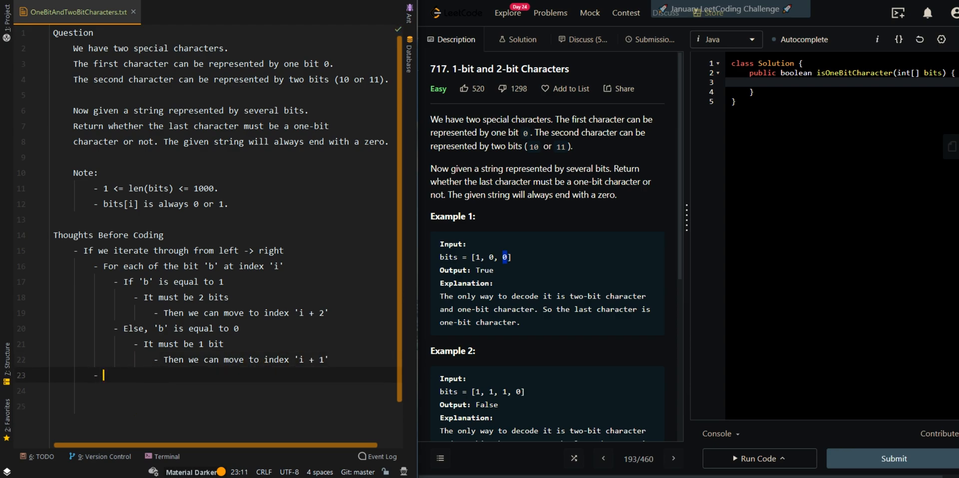
{"action": "type", "text": "After performing all"}
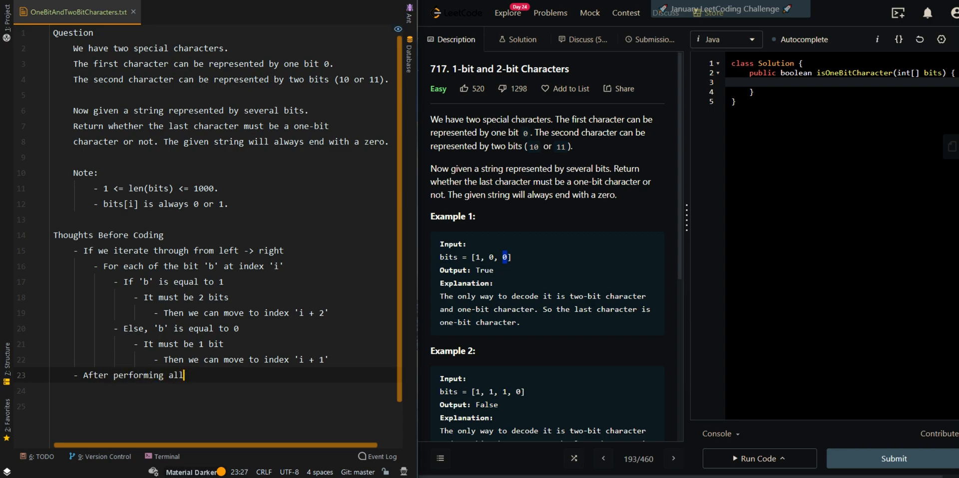
{"action": "type", "text": "the iteration"}
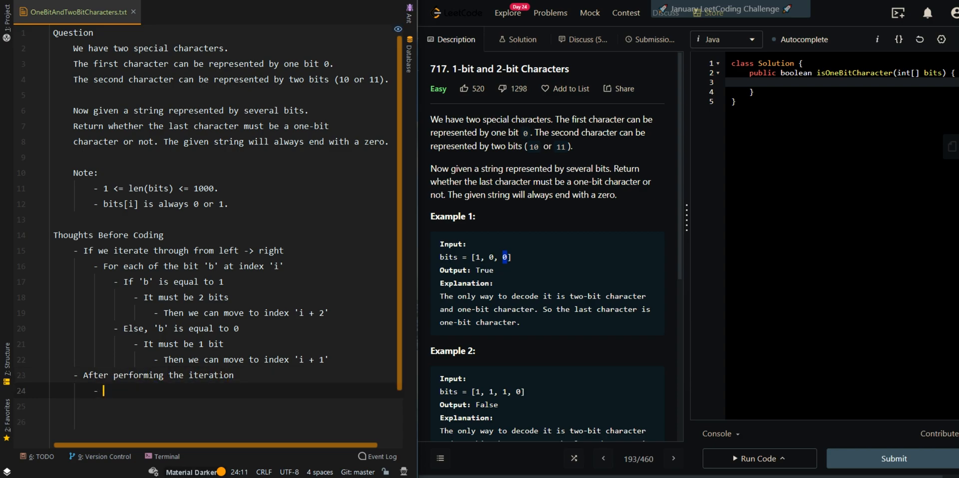
{"action": "type", "text": "if our"}
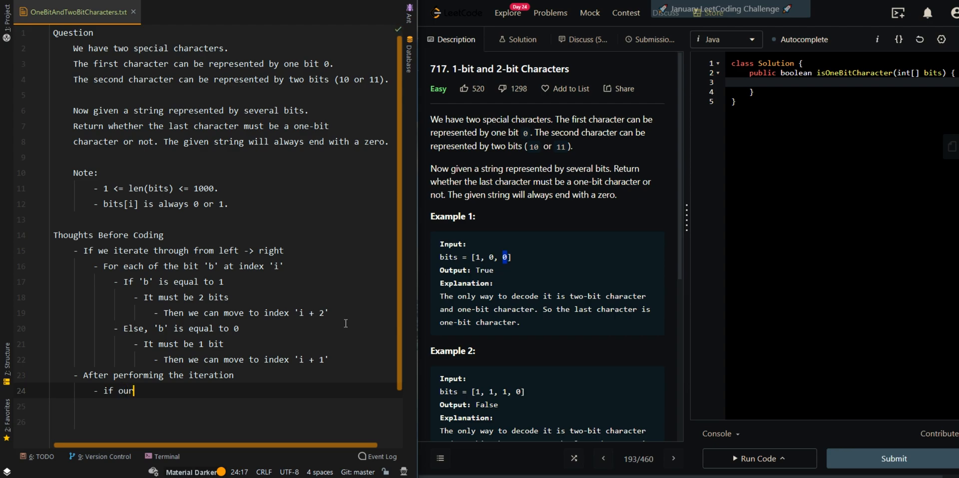
{"action": "scroll", "scroll_direction": "down", "scroll_amount": 3}
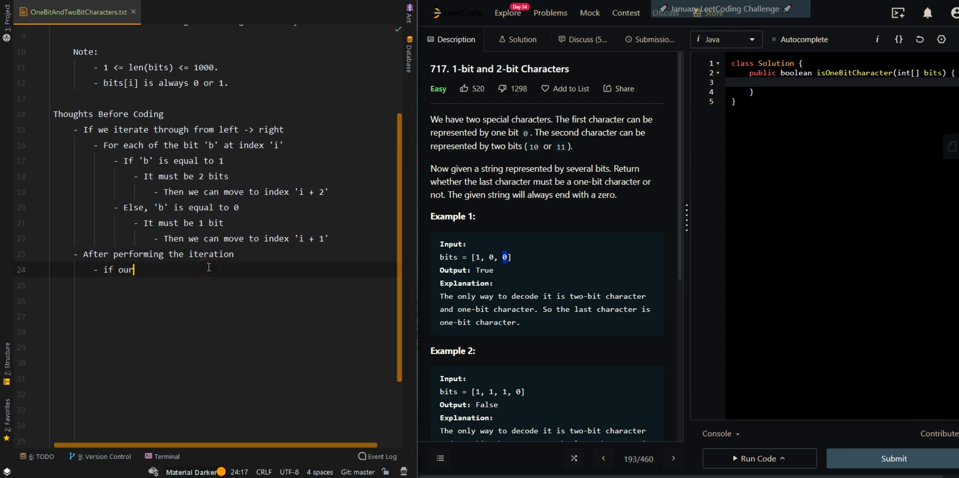
{"action": "type", "text": "last index is at '"}
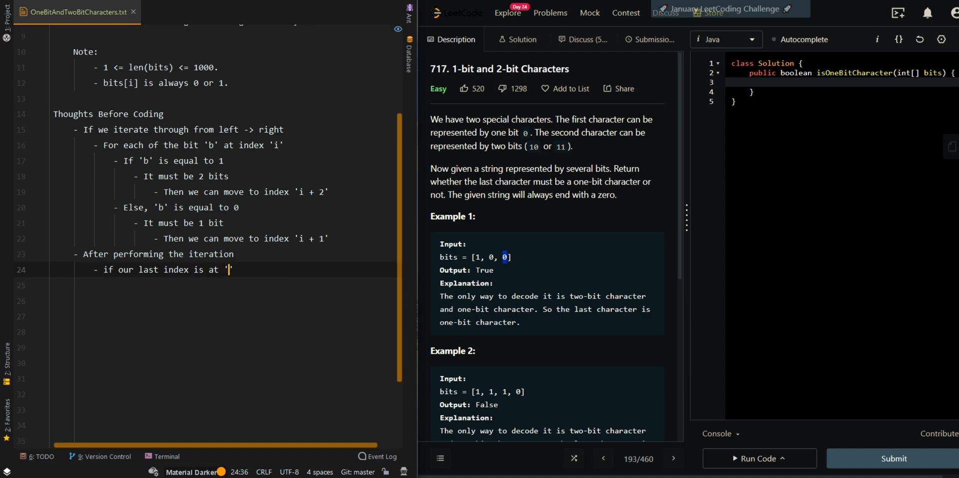
{"action": "type", "text": "the end of"}
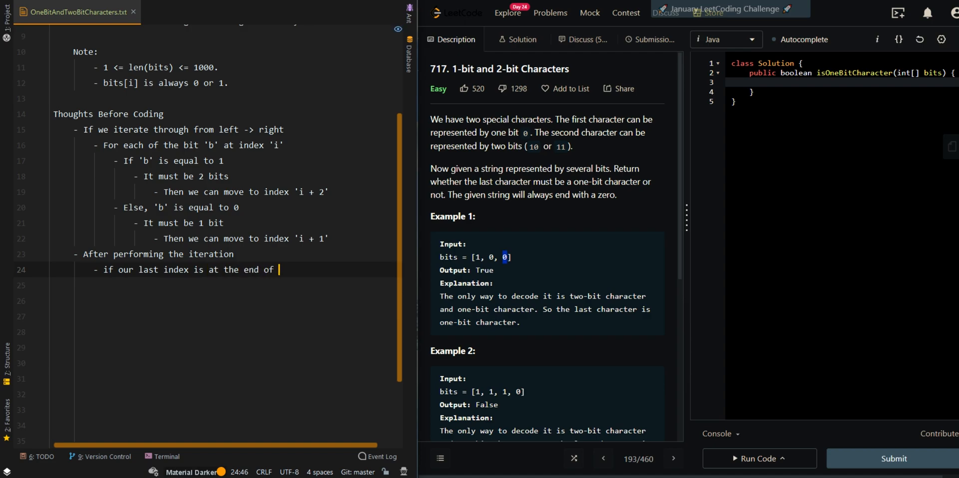
{"action": "type", "text": "the array"}
{"action": "left_click", "coordinate": [214, 285]}
{"action": "type", "text": "- Then it must be a 1 bit (0)"}
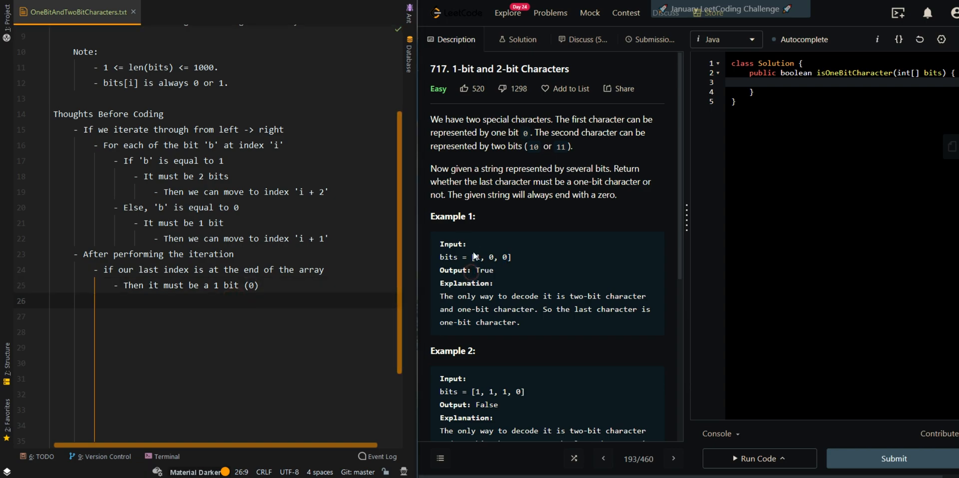
{"action": "scroll", "scroll_direction": "down", "scroll_amount": 3}
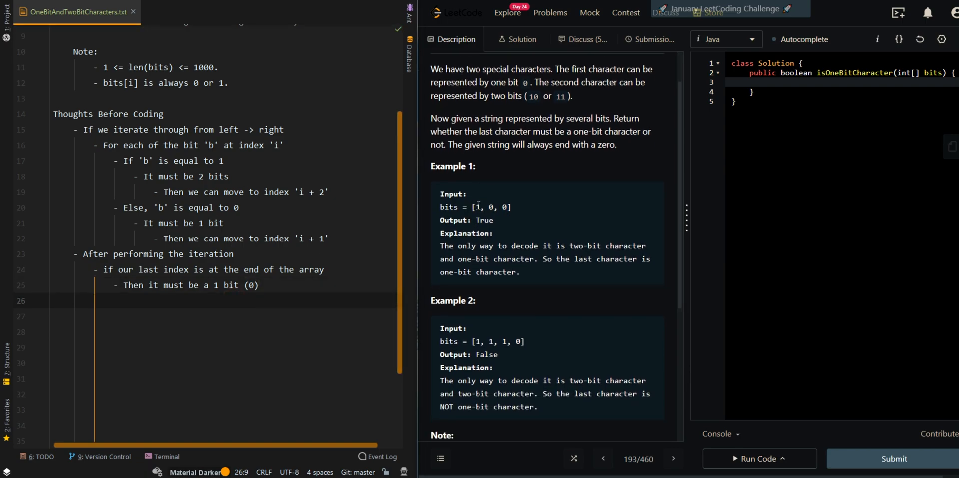
{"action": "left_click_drag", "start_coordinate": [475, 207], "coordinate": [512, 207]}
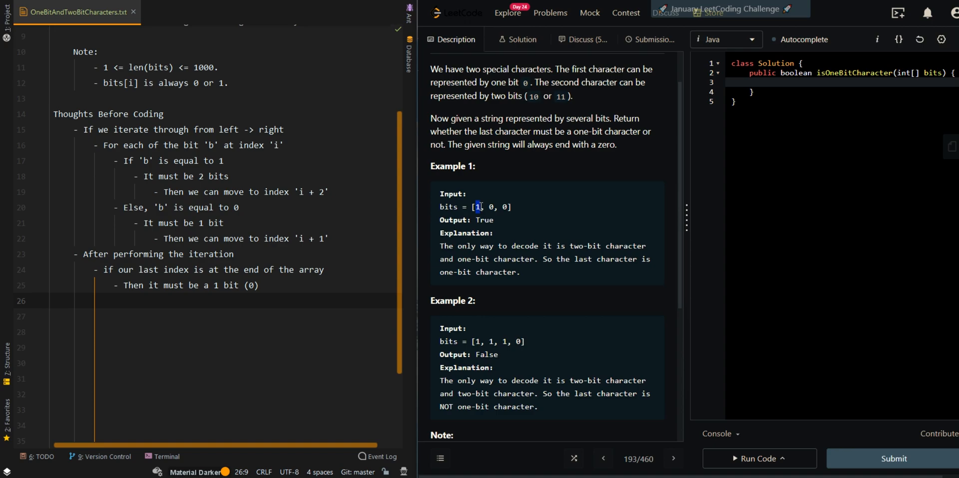
{"action": "left_click_drag", "start_coordinate": [476, 206], "coordinate": [506, 207]}
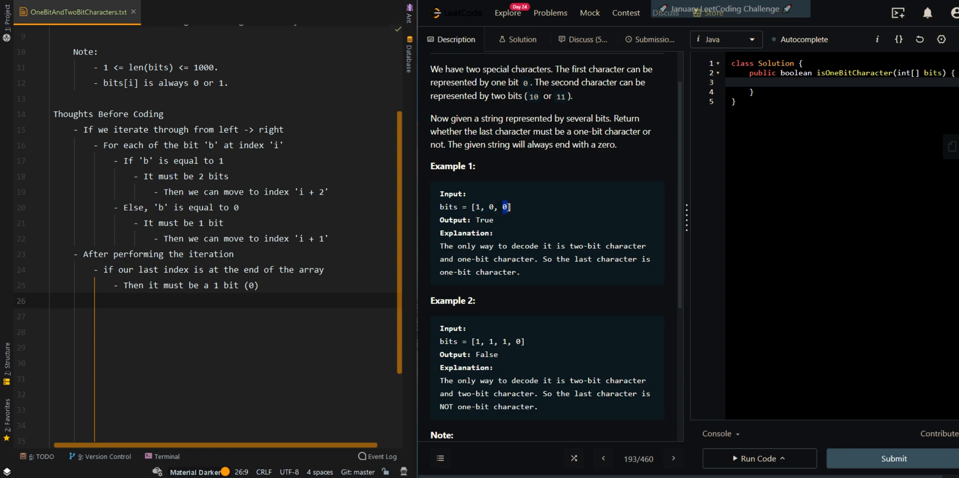
{"action": "scroll", "scroll_direction": "down", "scroll_amount": 3}
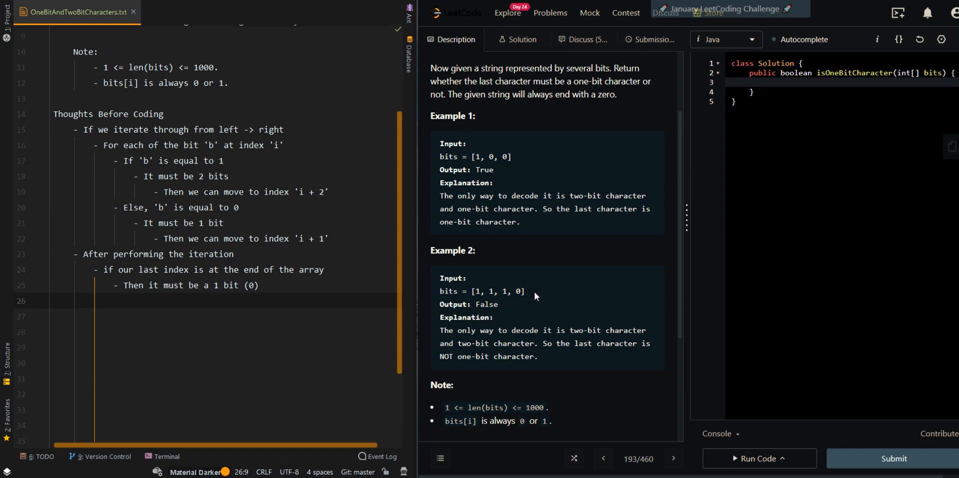
{"action": "mouse_move", "coordinate": [538, 297]}
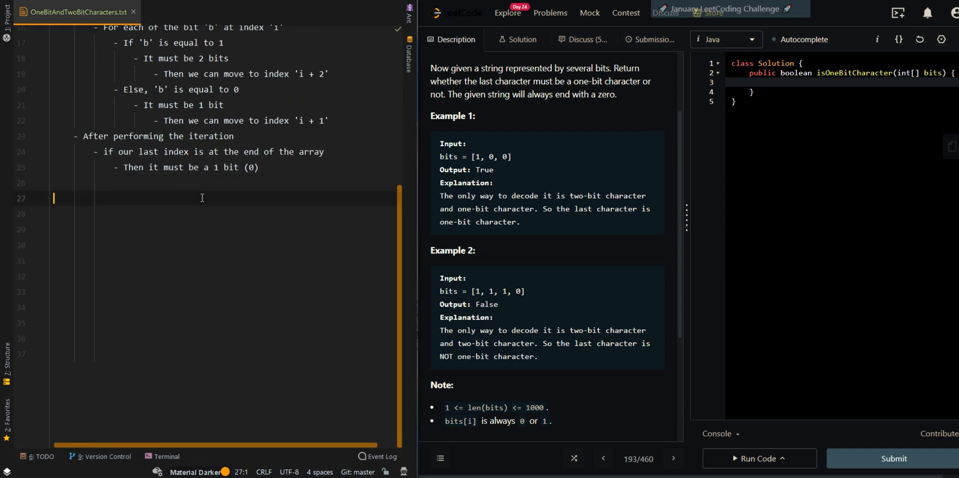
Step: Start the Answer section: index 'i' tracks position, loop while it is less than bits.length's last index
{"action": "type", "text": "Answer"}
{"action": "left_click", "coordinate": [223, 213]}
{"action": "type", "text": "- Create a variable \\"}
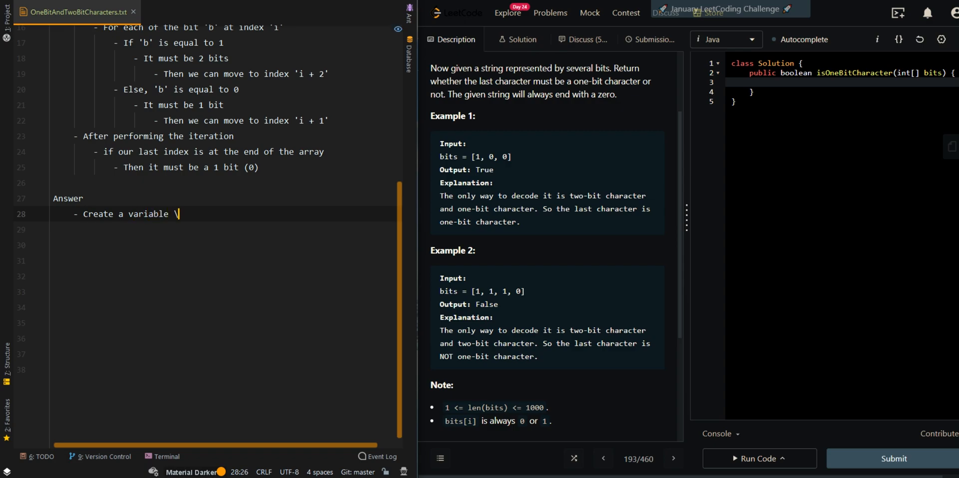
{"action": "type", "text": "'i' o"}
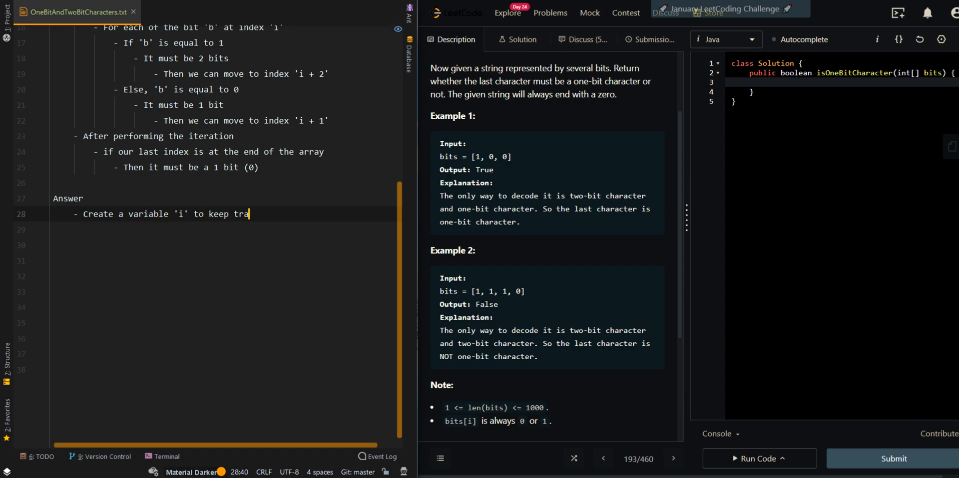
{"action": "type", "text": "ck of our current index"}
{"action": "left_click", "coordinate": [224, 230]}
{"action": "type", "text": "- While 'i"}
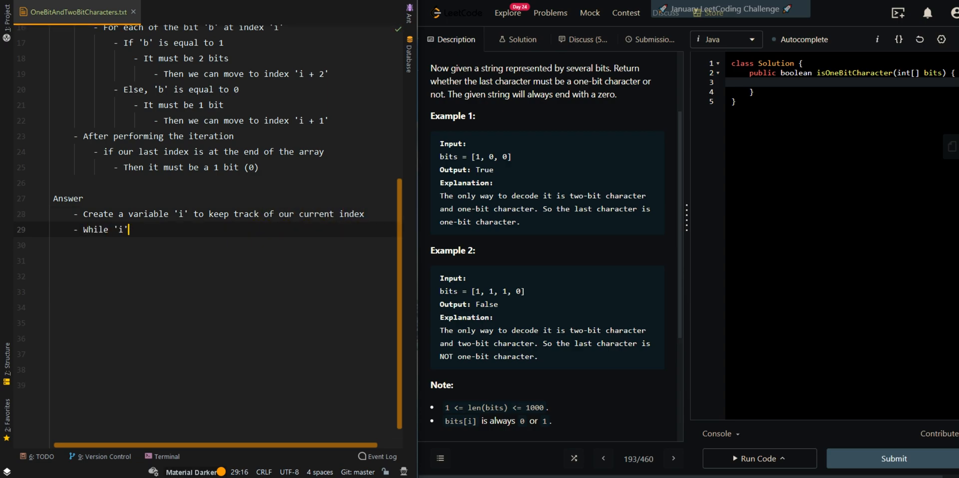
{"action": "type", "text": "is l"}
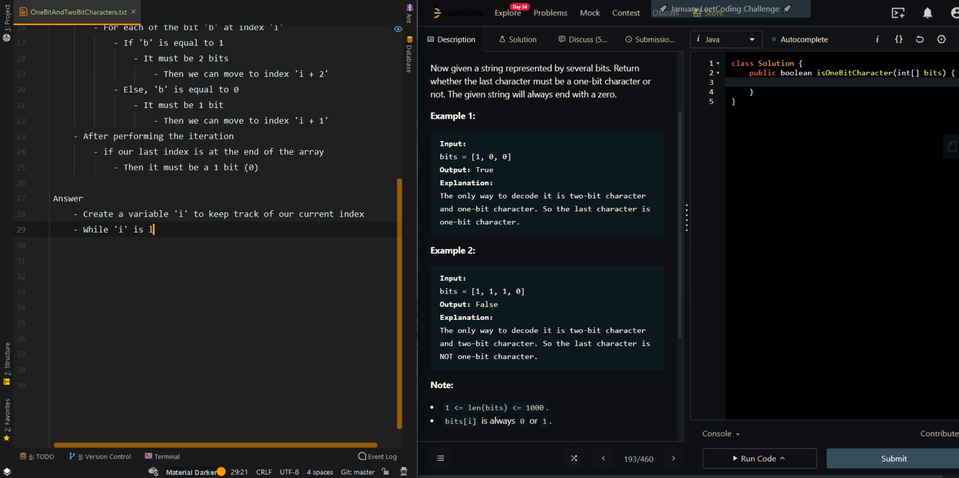
{"action": "type", "text": "ess than the last index ("}
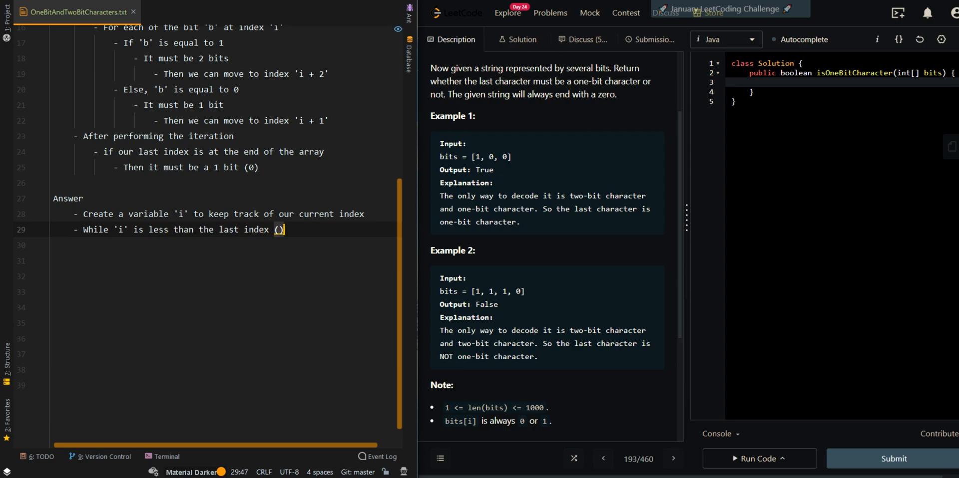
{"action": "type", "text": "bits.length - 1"}
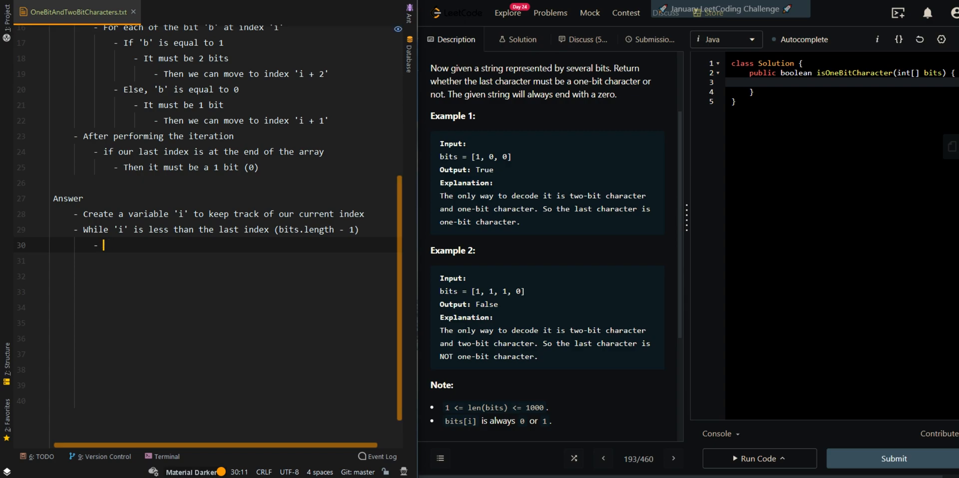
Step: Add pseudocode: if bits[i] equals 1 set 'i' to 'i + 2' else 'i + 1', return whether 'i' is at the last index of 'bits'
{"action": "type", "text": "If bits[]'"}
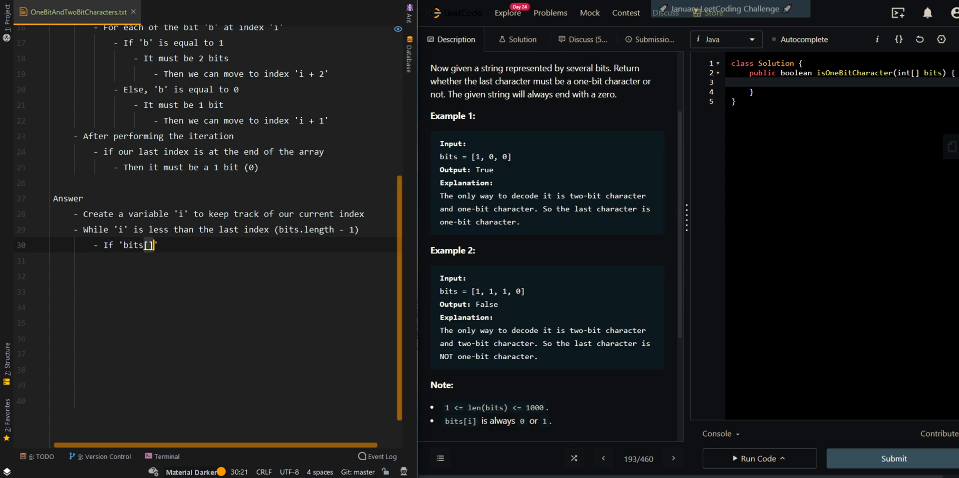
{"action": "type", "text": "i]' is equal to 1"}
{"action": "left_click", "coordinate": [221, 261]}
{"action": "type", "text": "- S"}
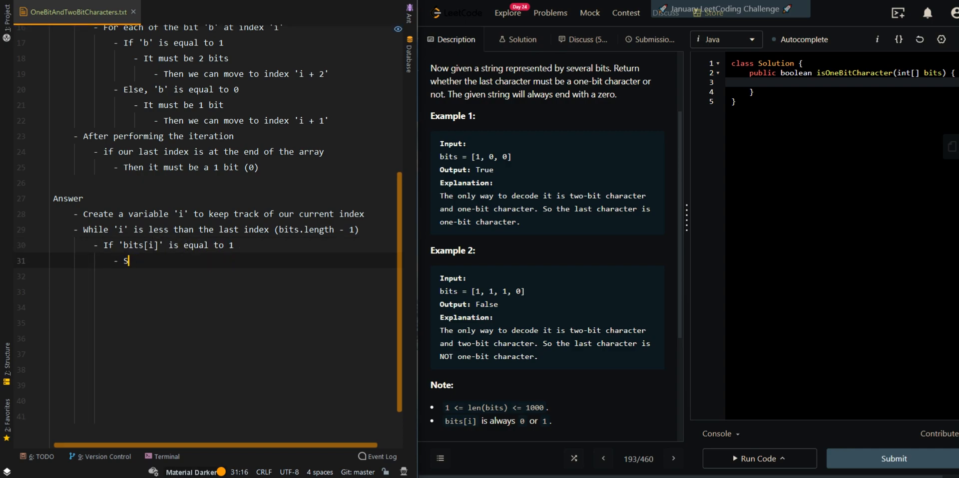
{"action": "type", "text": "et 'i'"}
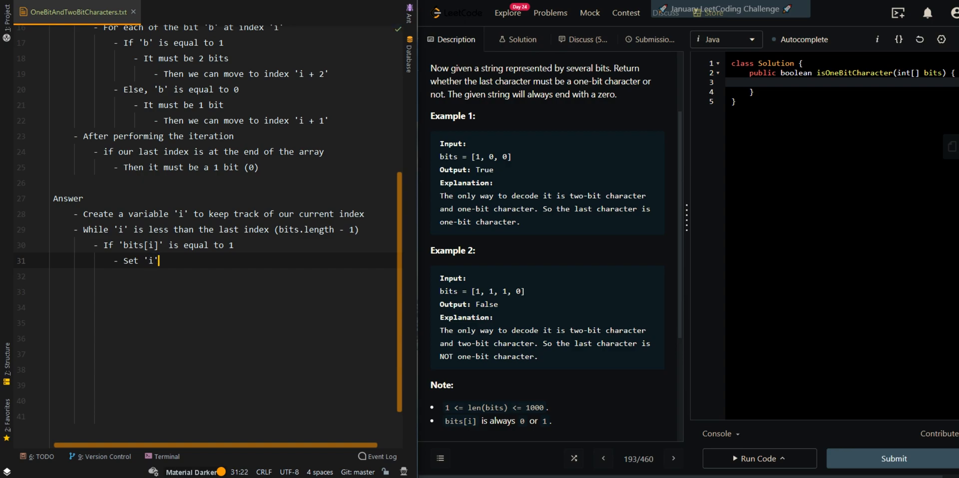
{"action": "type", "text": "to 'i + 2'"}
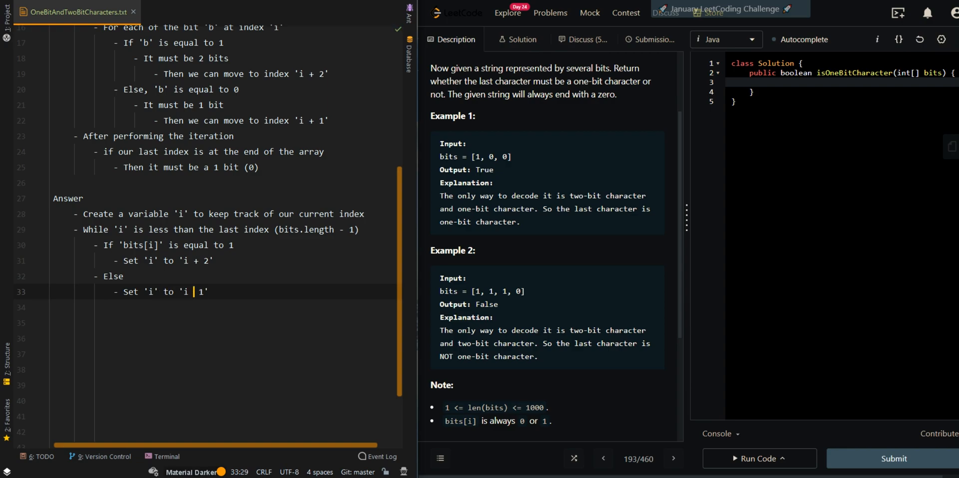
{"action": "key", "text": "Enter"}
{"action": "type", "text": "- Return true if 'i' is"}
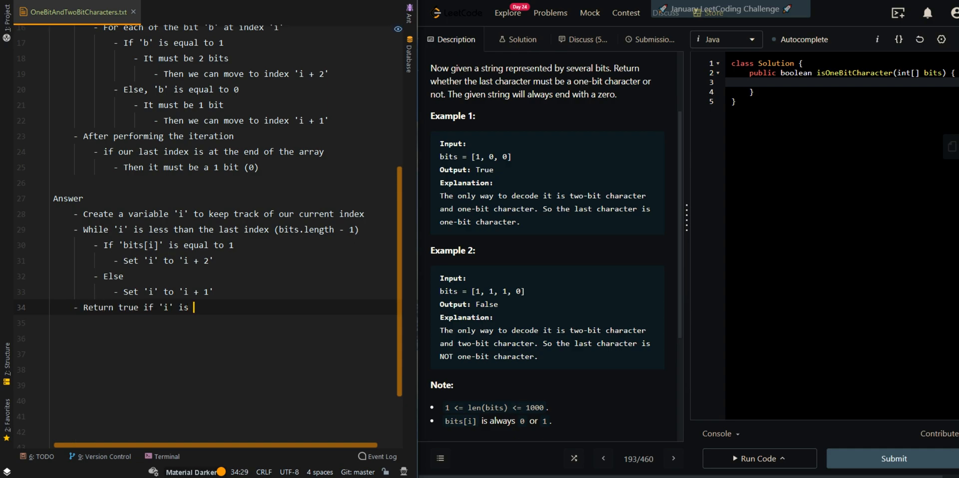
{"action": "type", "text": "at the last index of '"}
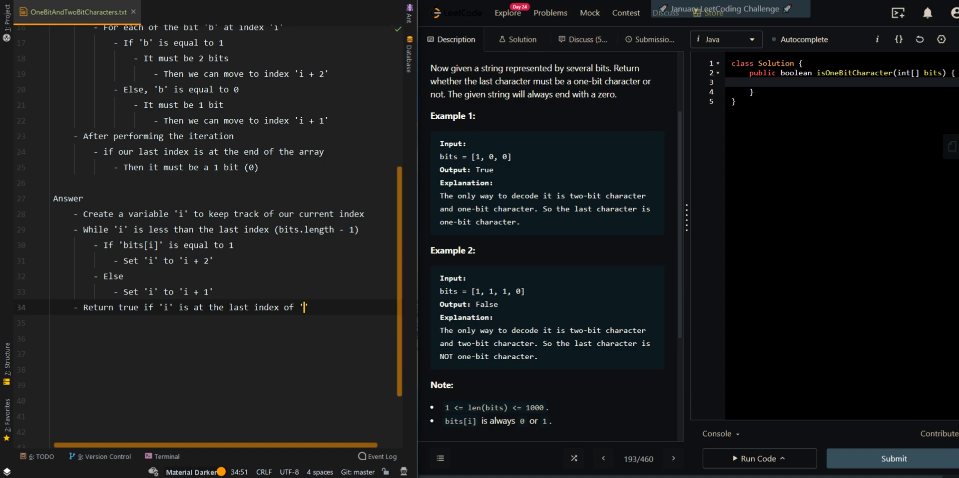
{"action": "type", "text": "bits'"}
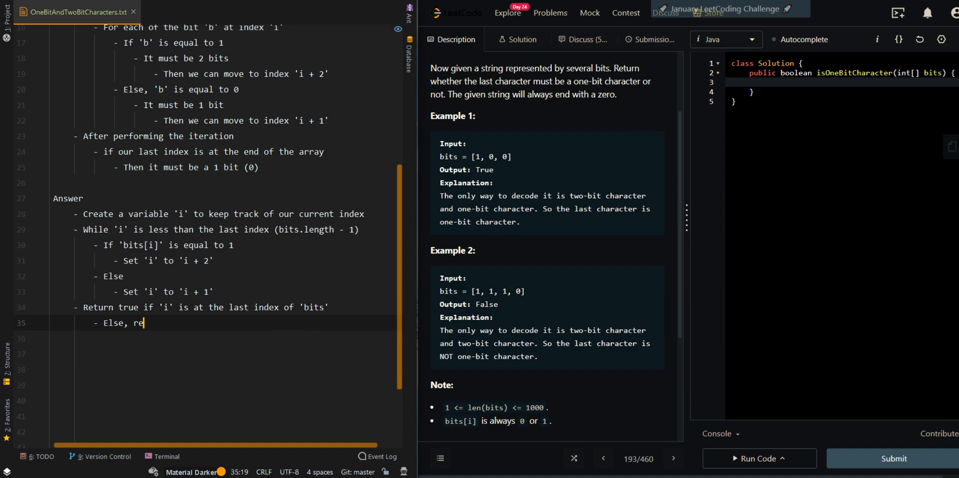
{"action": "type", "text": "turn false\\n\\nWha"}
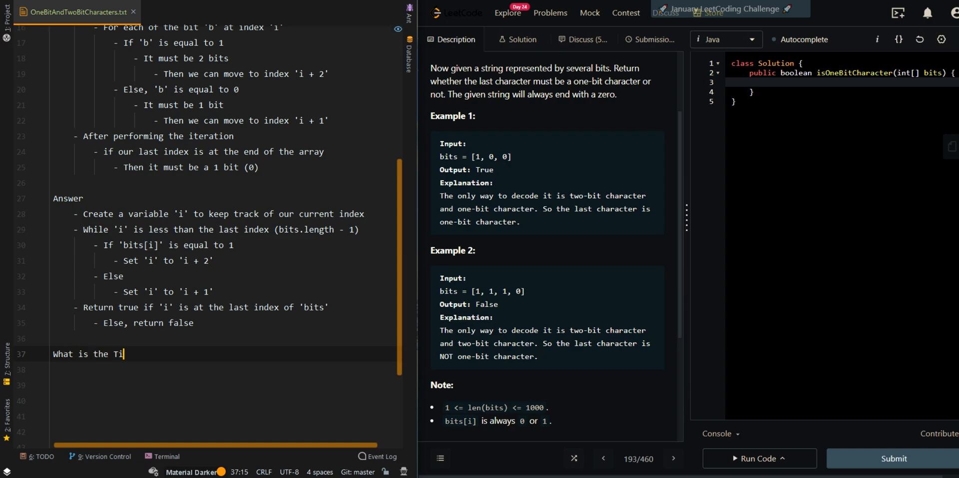
Step: Write the complexity section: Time Complexity = O(n), n the input array length, and Space Complexity = O(1)
{"action": "type", "text": "me and Space"}
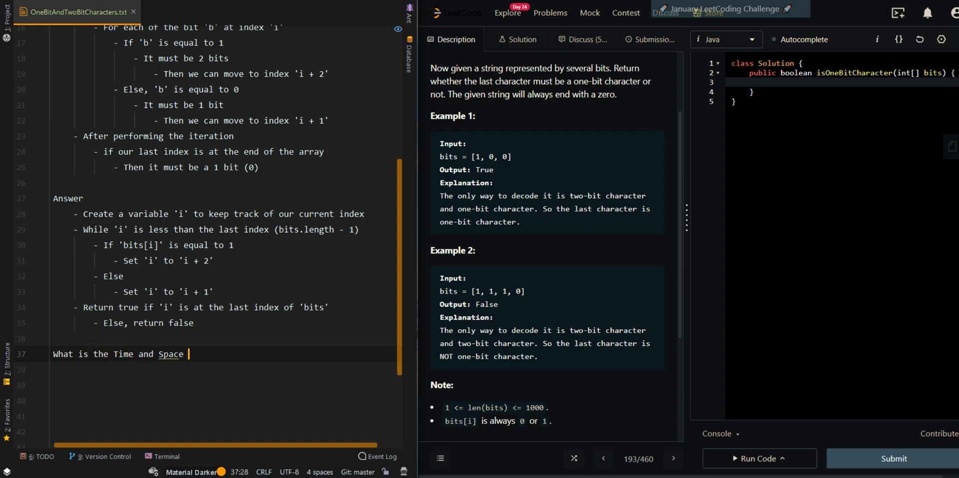
{"action": "type", "text": "Complexity?"}
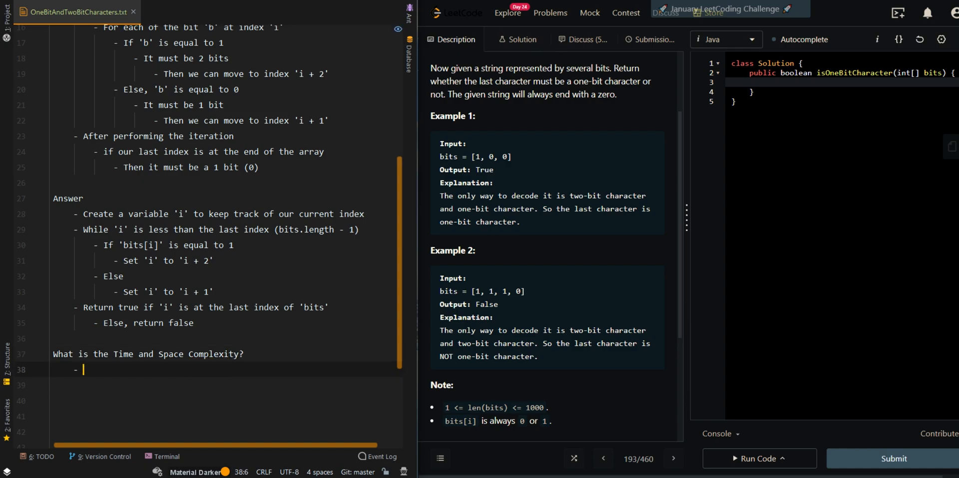
{"action": "type", "text": "Time Complexity ="}
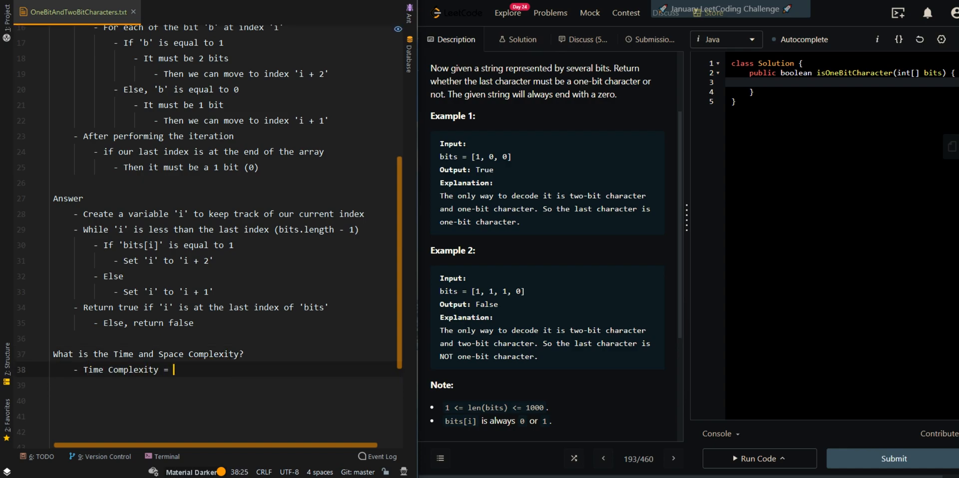
{"action": "type", "text": "O(n), wn"}
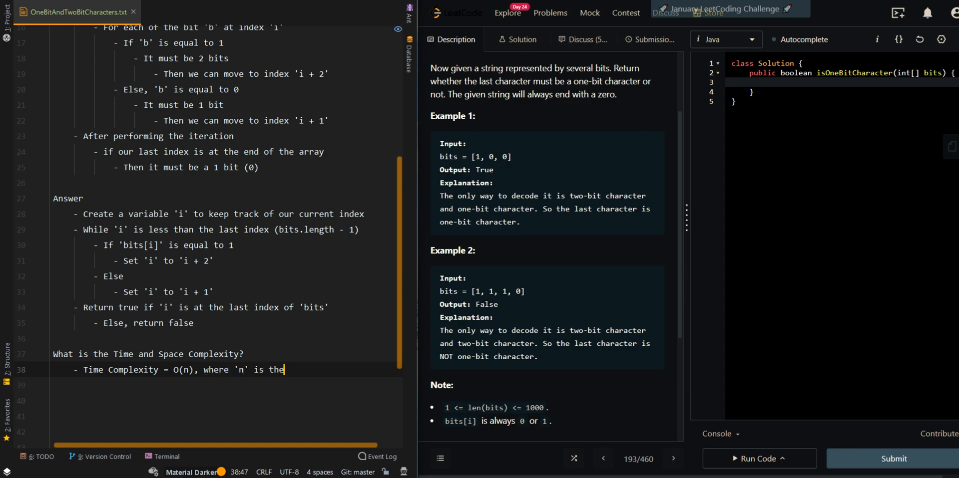
{"action": "type", "text": "length of the input"}
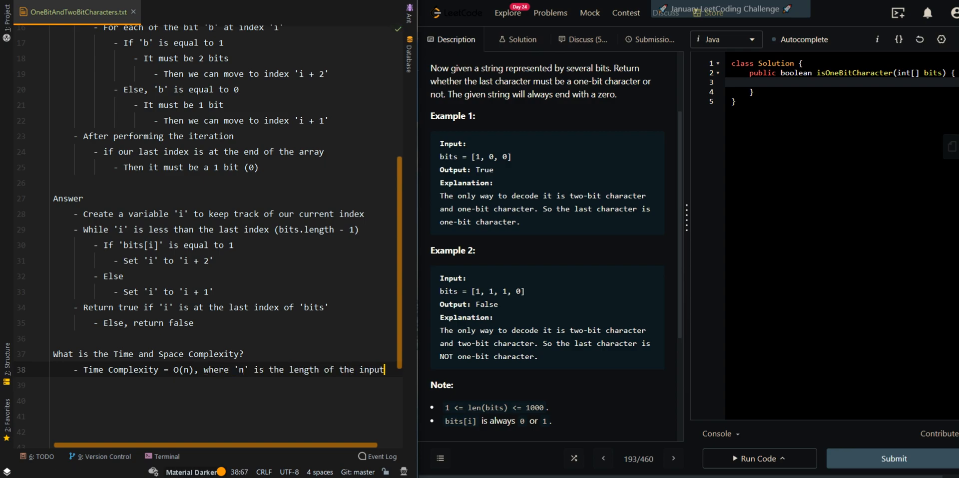
{"action": "type", "text": "array"}
{"action": "type", "text": "- Space Complexity ="}
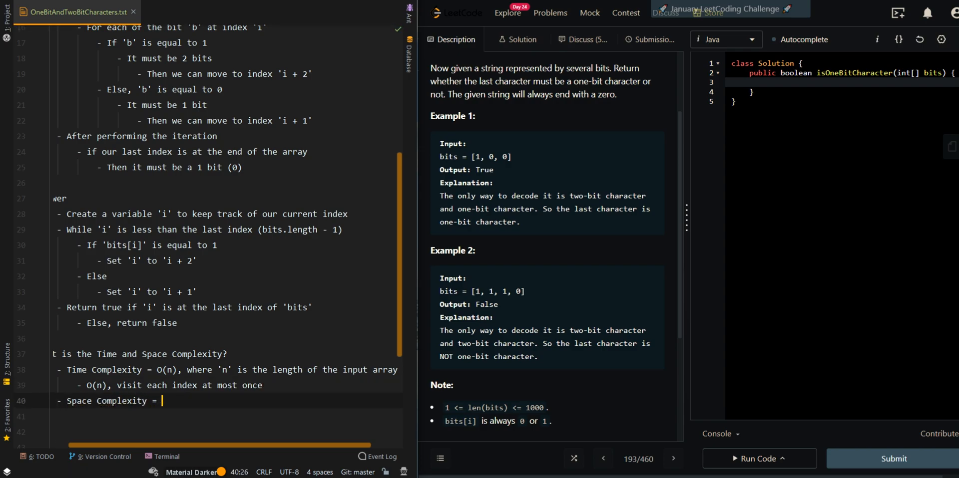
{"action": "type", "text": "O(1)"}
{"action": "left_click", "coordinate": [842, 82]}
{"action": "type", "text": "while"}
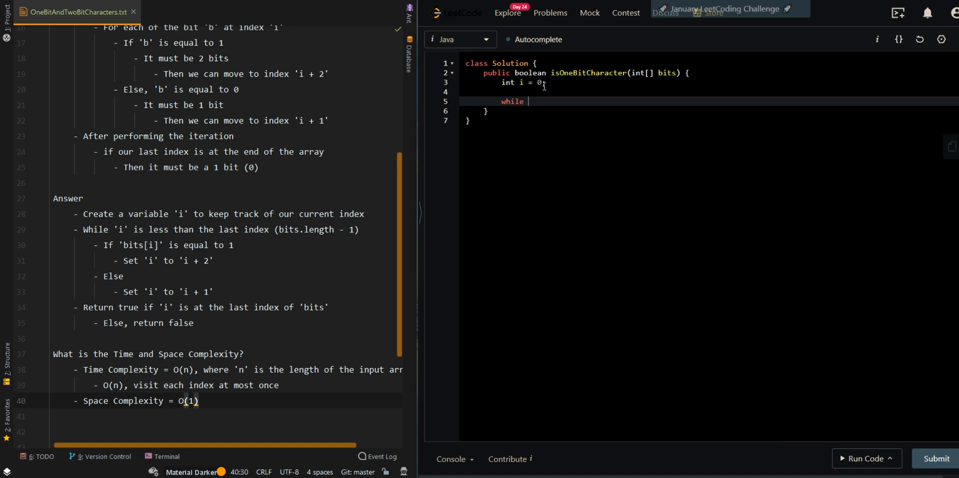
Step: Code the while (i < bits.length - 1) loop with the ternary i += 2 or 1, return i == bits.length - 1, and run it
{"action": "type", "text": "(i < bits.length - 1) {"}
{"action": "type", "text": "i = (bits[i"}
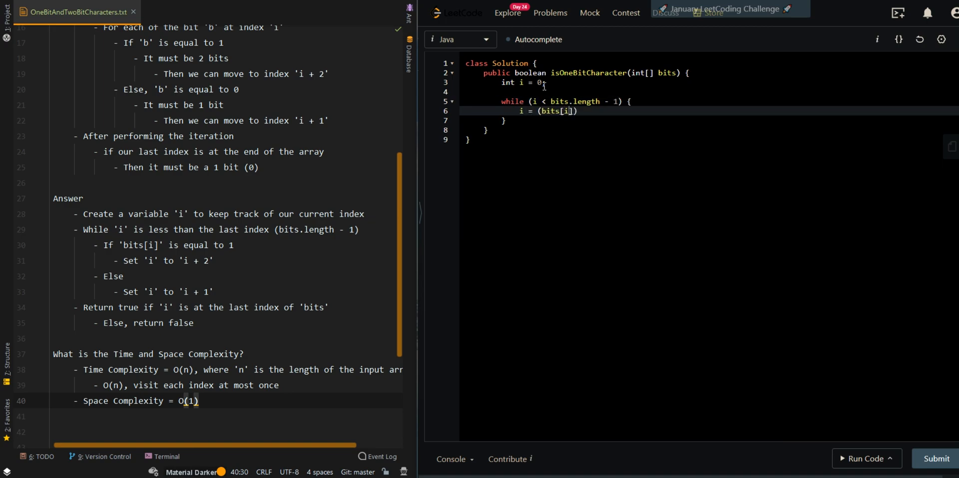
{"action": "type", "text": "== 1"}
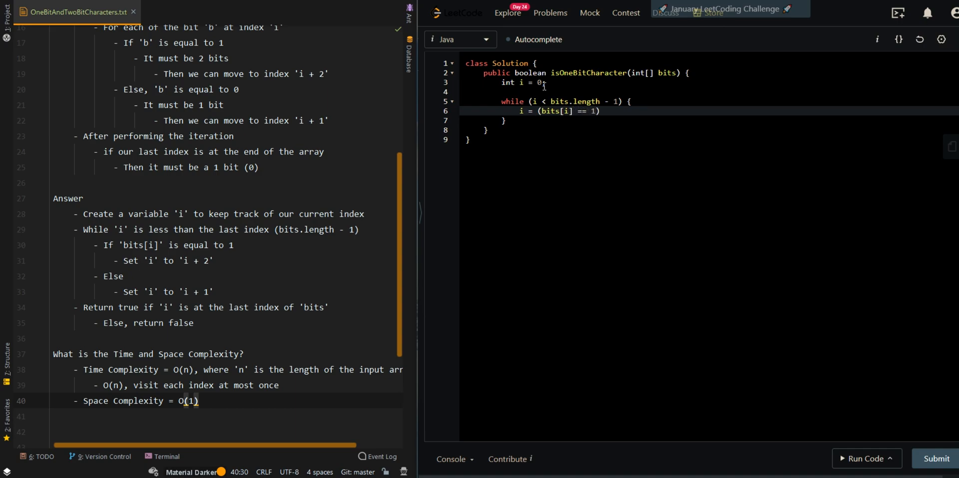
{"action": "type", "text": "? i ="}
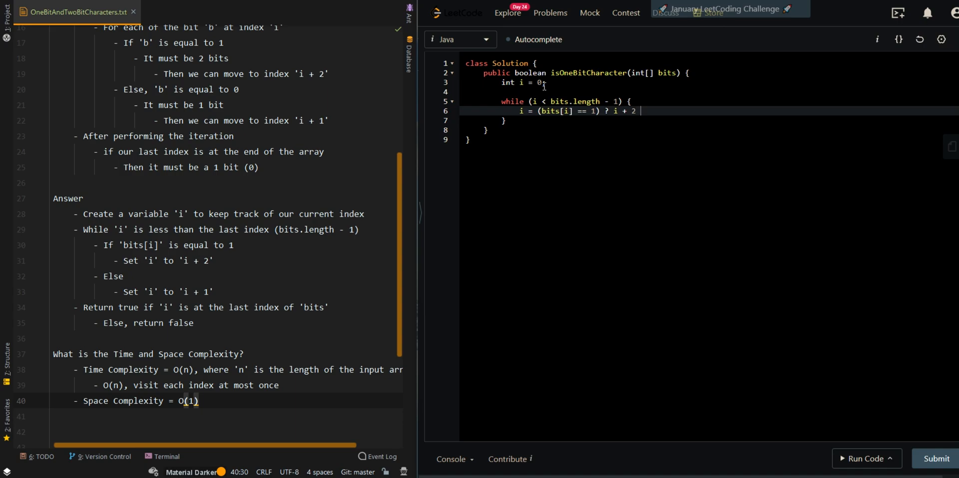
{"action": "type", "text": ": i + 1;"}
{"action": "type", "text": "return i == bits."}
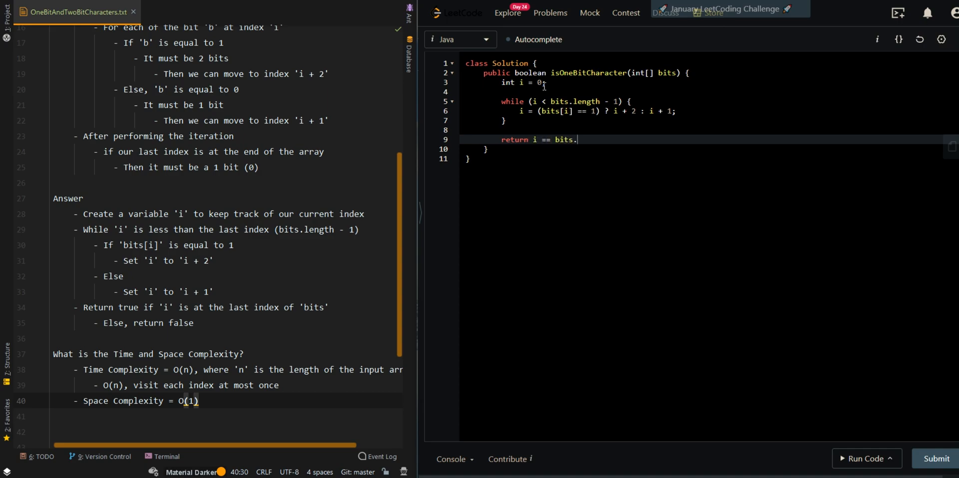
{"action": "type", "text": "length - 1;"}
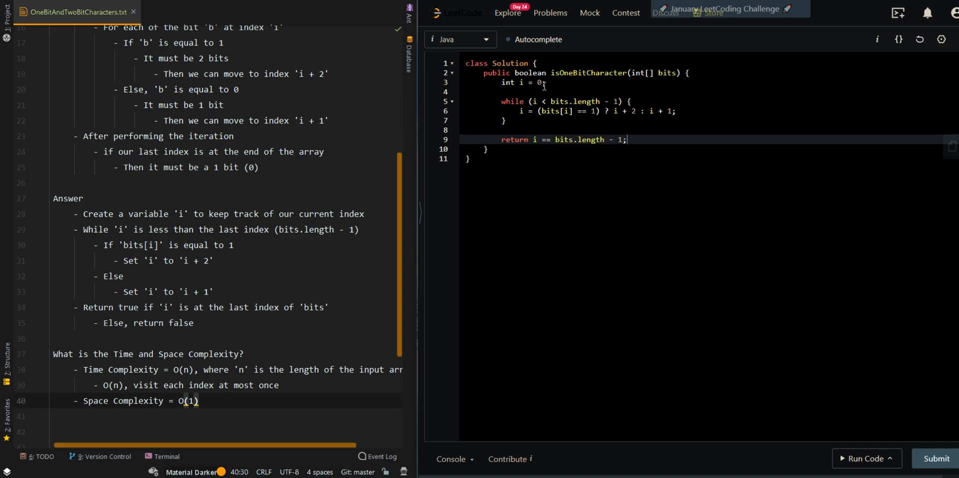
{"action": "left_click", "coordinate": [863, 473]}
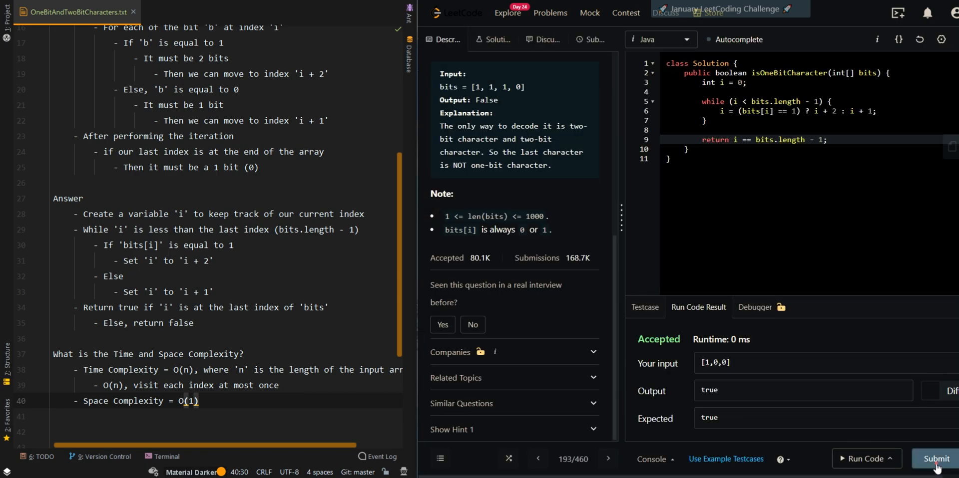
Step: Submit the solution and get it Accepted with a 0 ms runtime
{"action": "left_click", "coordinate": [934, 459]}
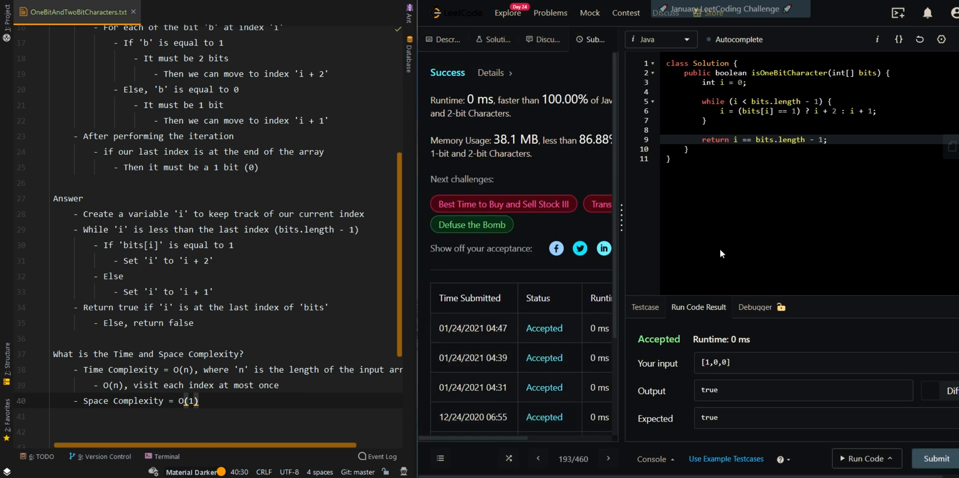
{"action": "mouse_move", "coordinate": [715, 247]}
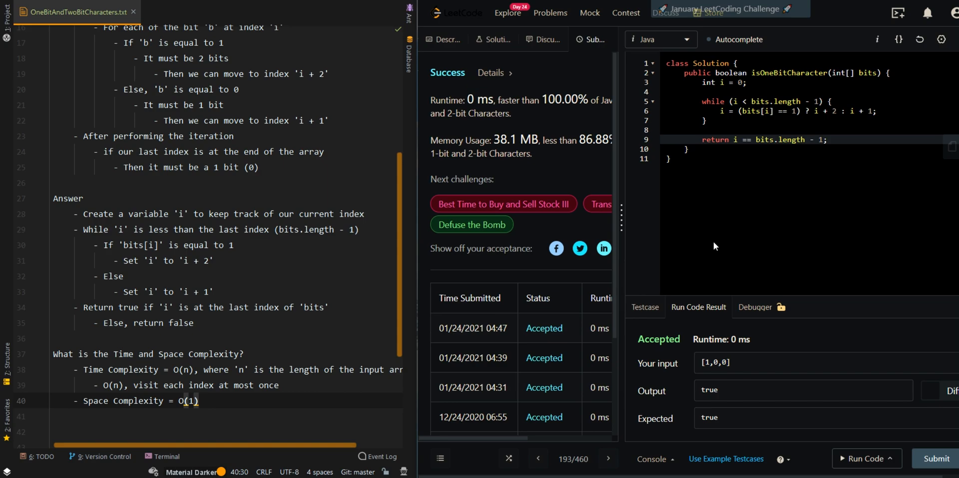